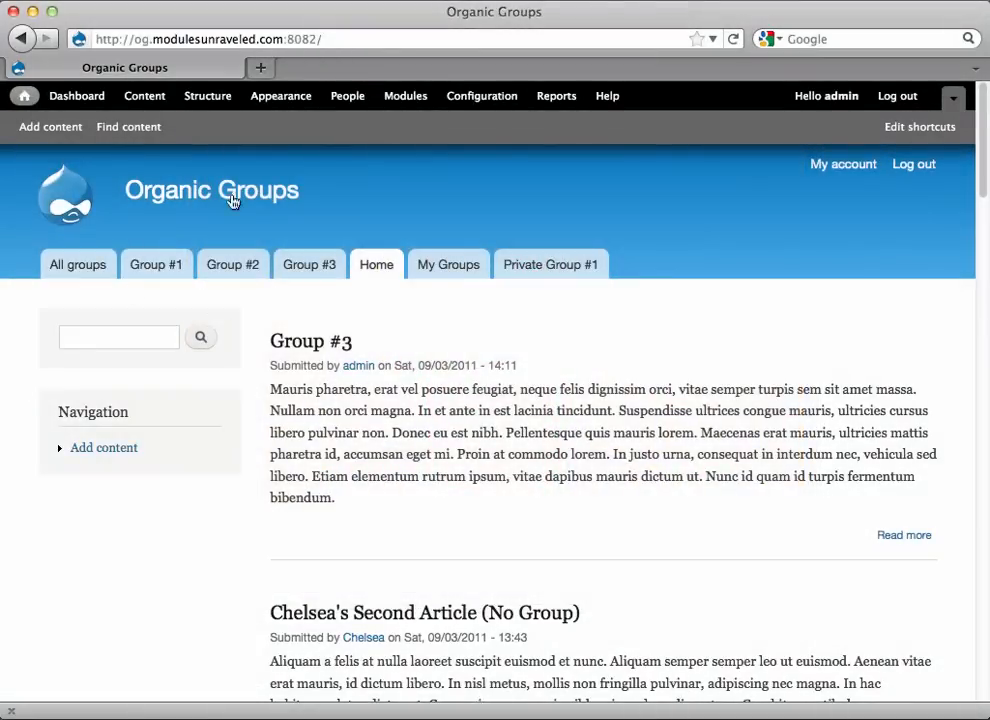
Step: Enable the Organic groups field access module on the Modules page and save the configuration
click(404, 96)
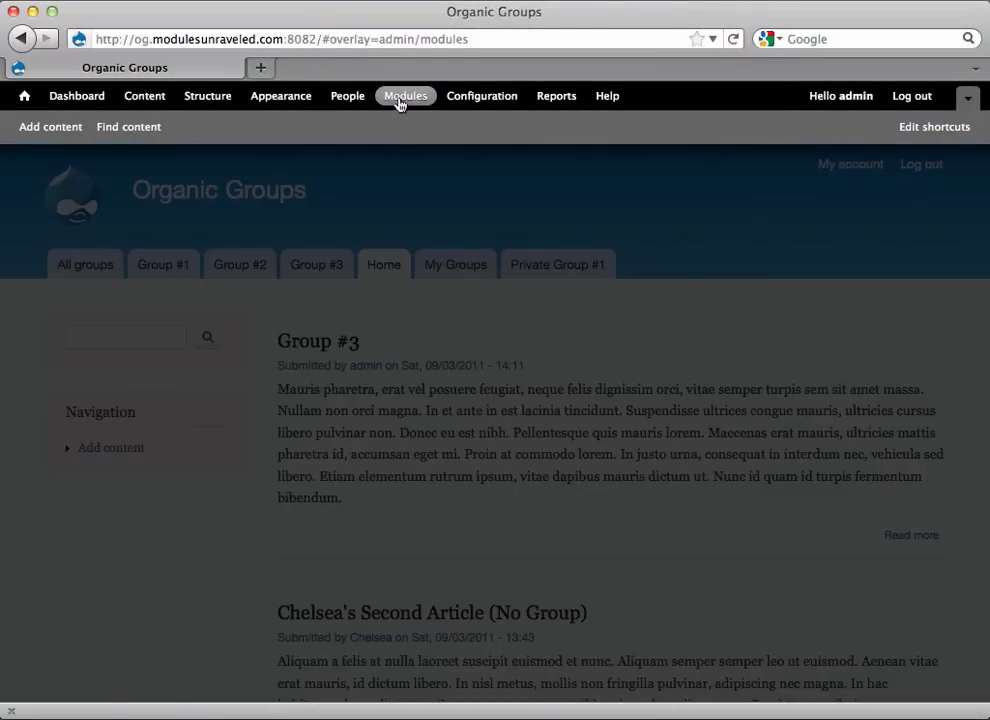
click(404, 96)
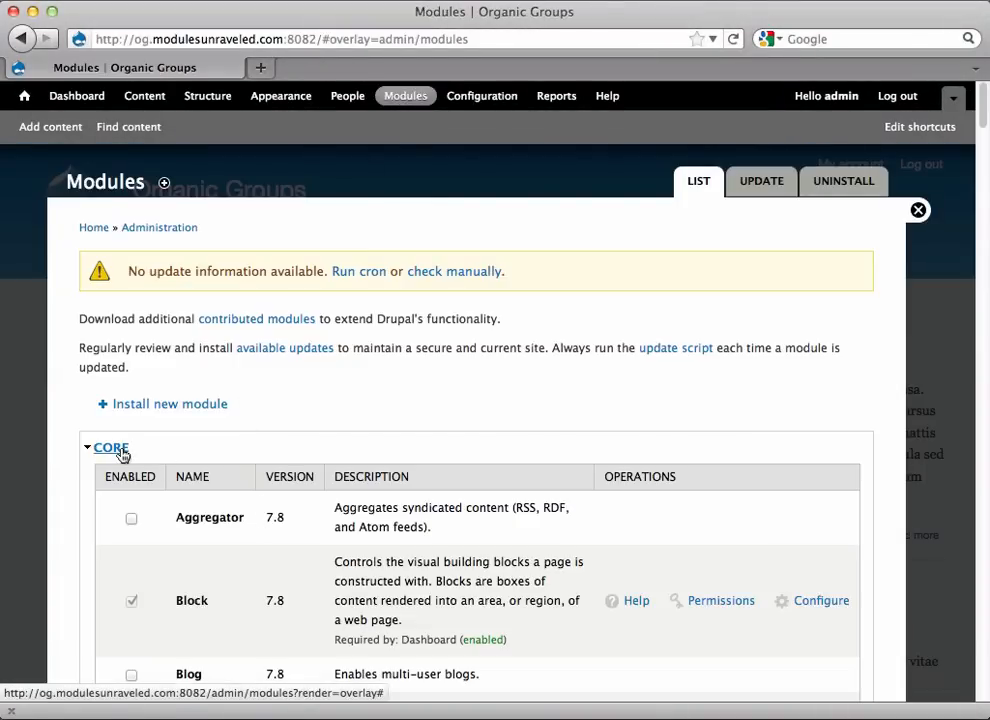
scroll(down, 3)
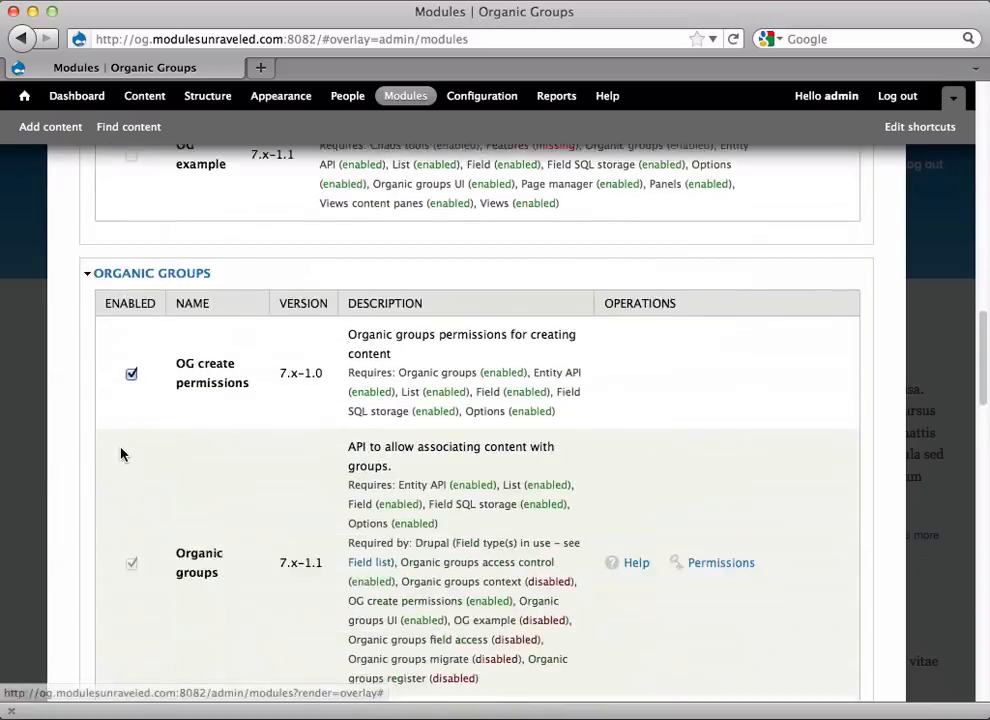
scroll(down, 3)
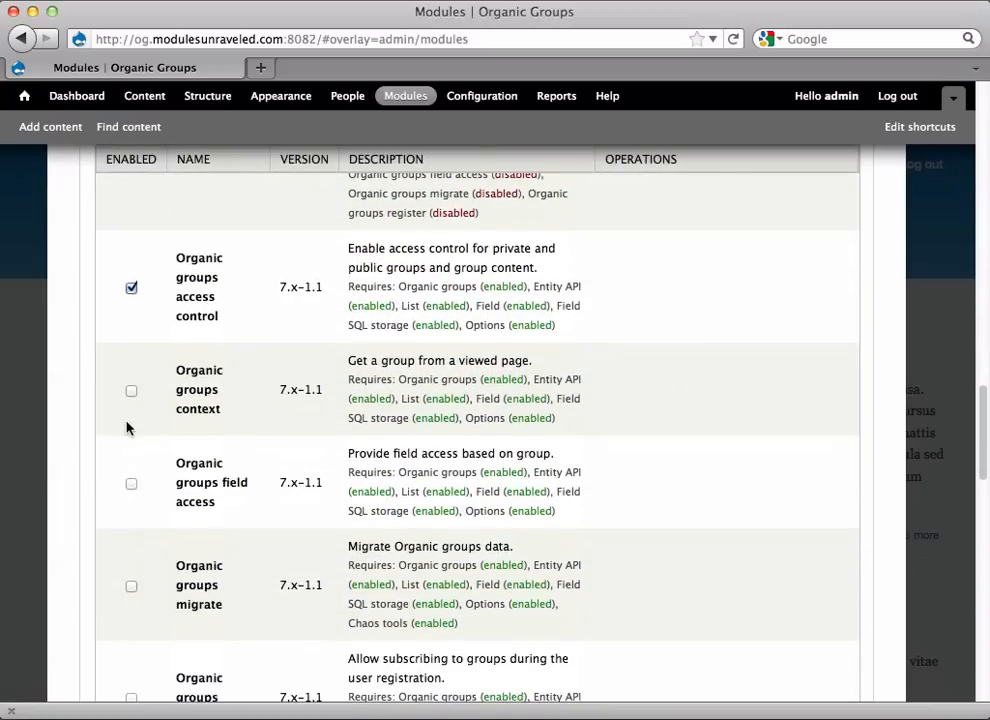
scroll(down, 3)
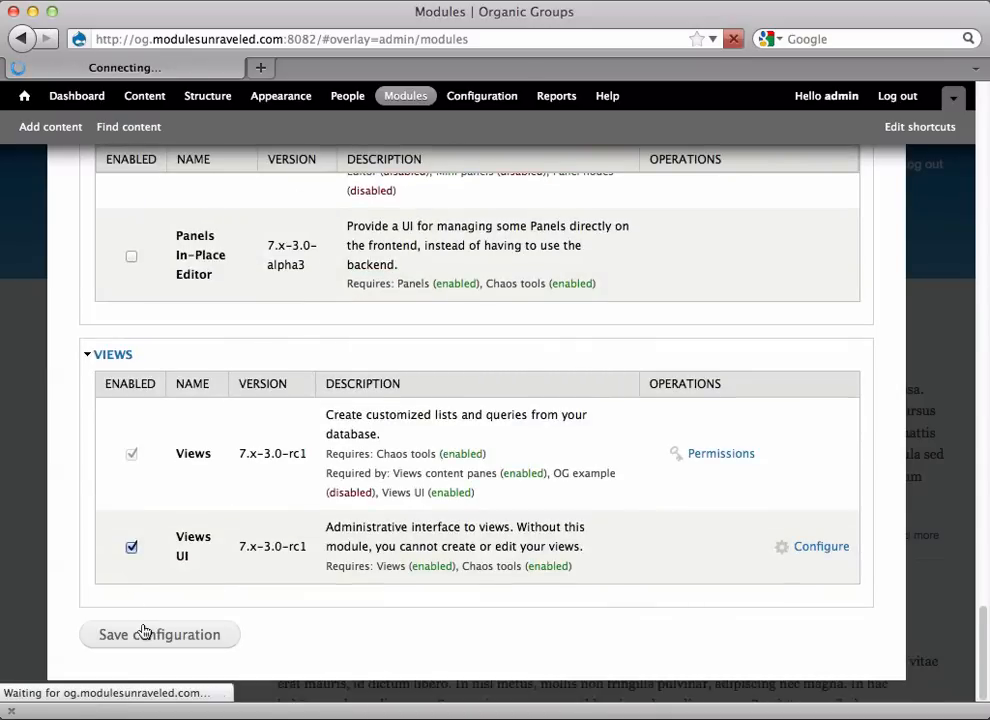
click(158, 634)
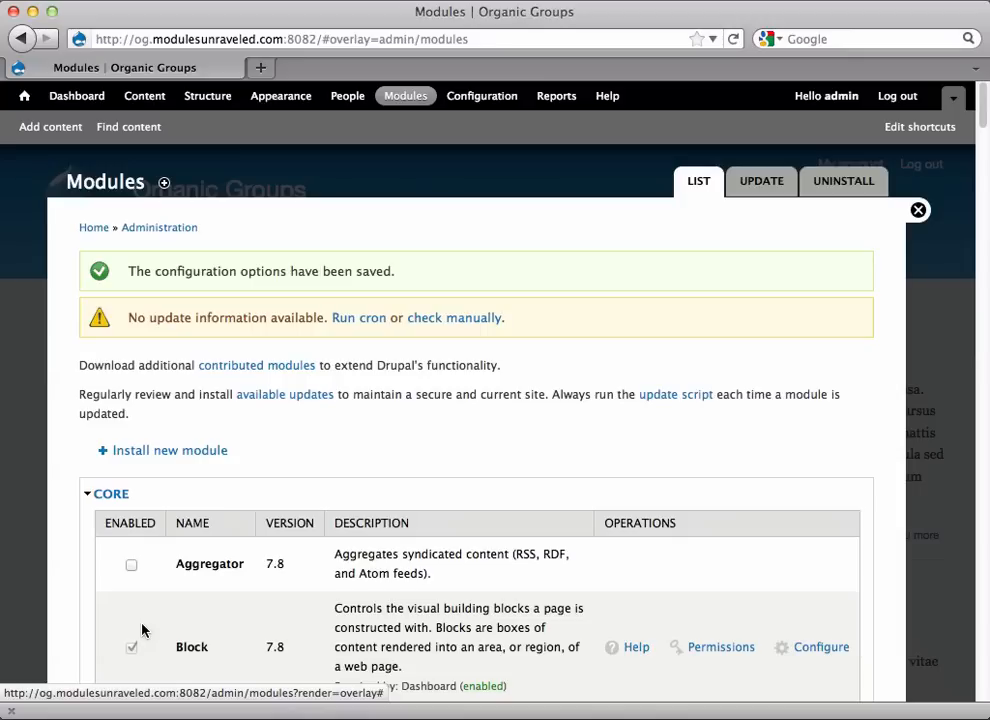
mouse_move(464, 112)
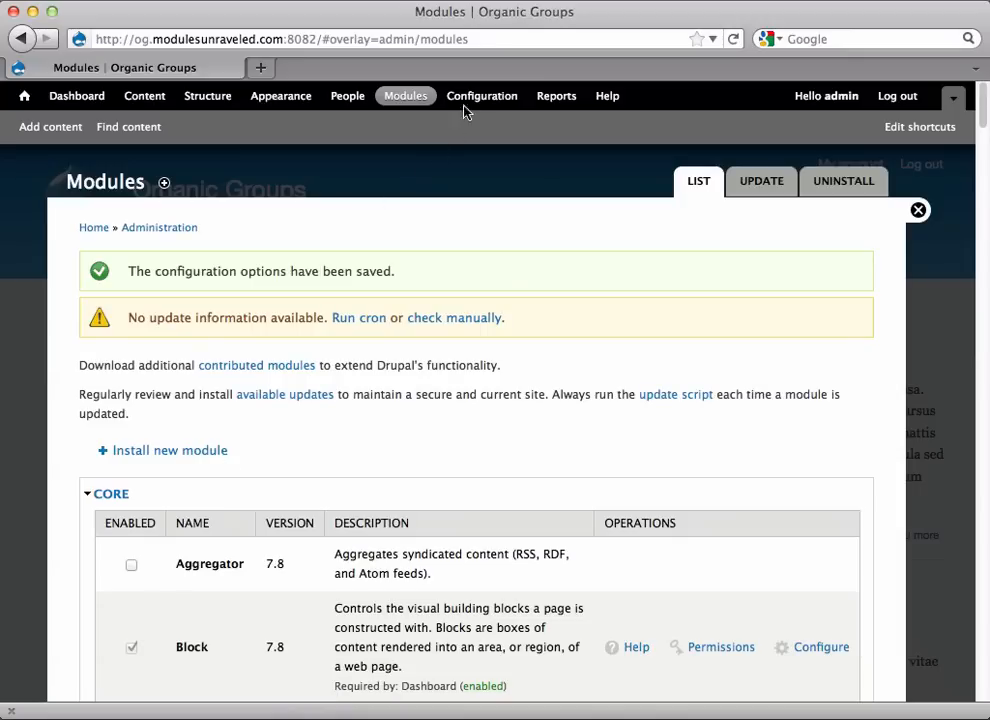
Step: From Configuration, reach Organic groups global permissions and scroll to the field access section
click(482, 96)
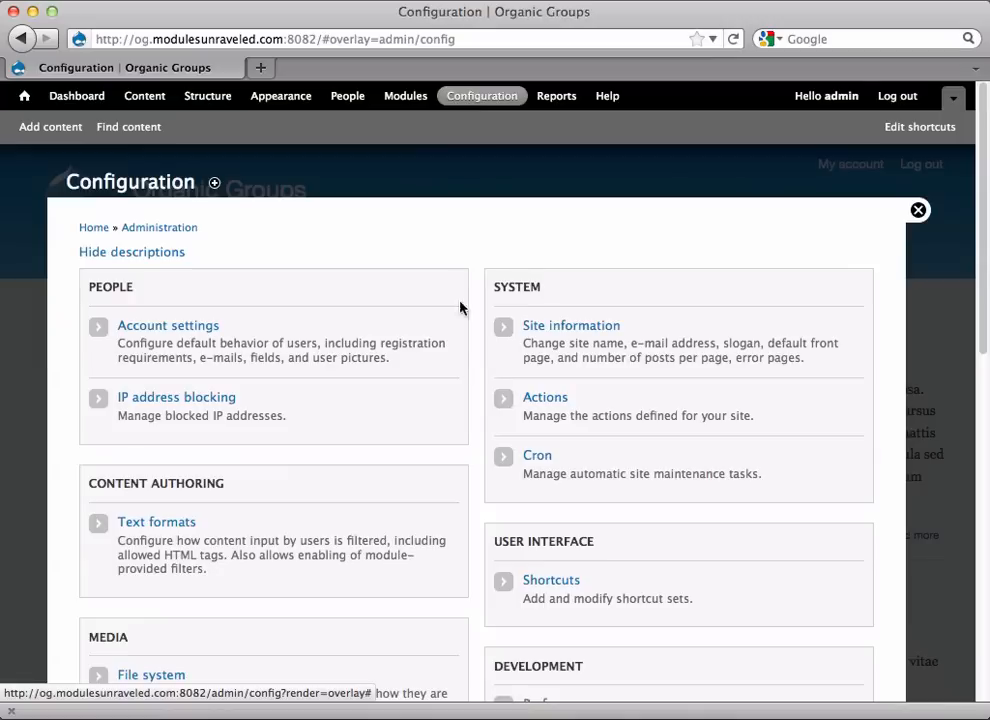
scroll(down, 3)
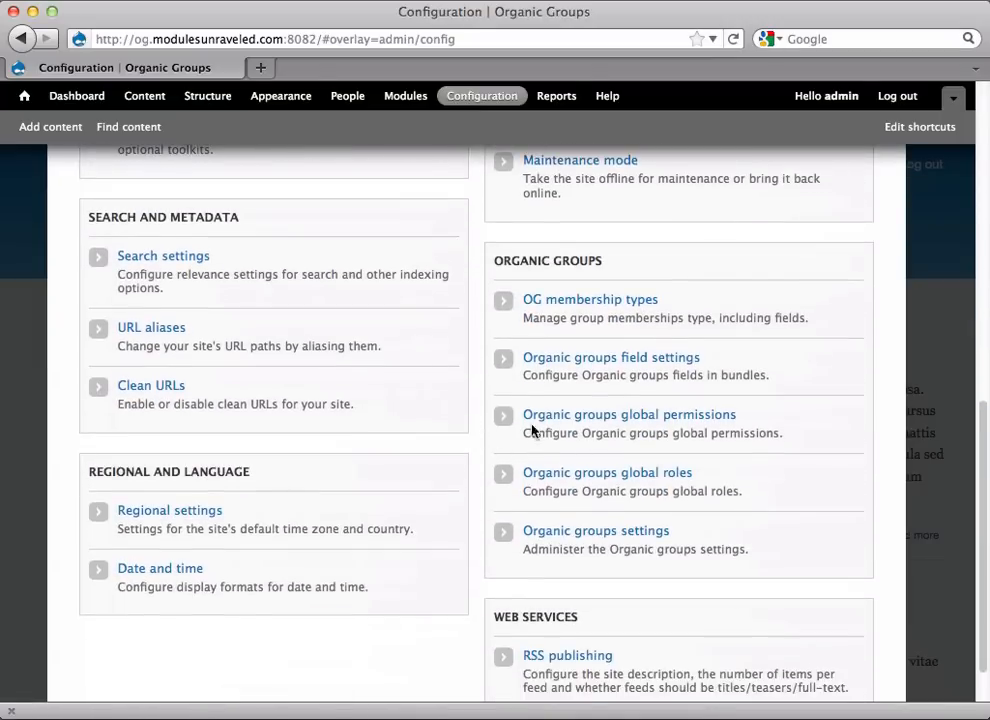
click(628, 414)
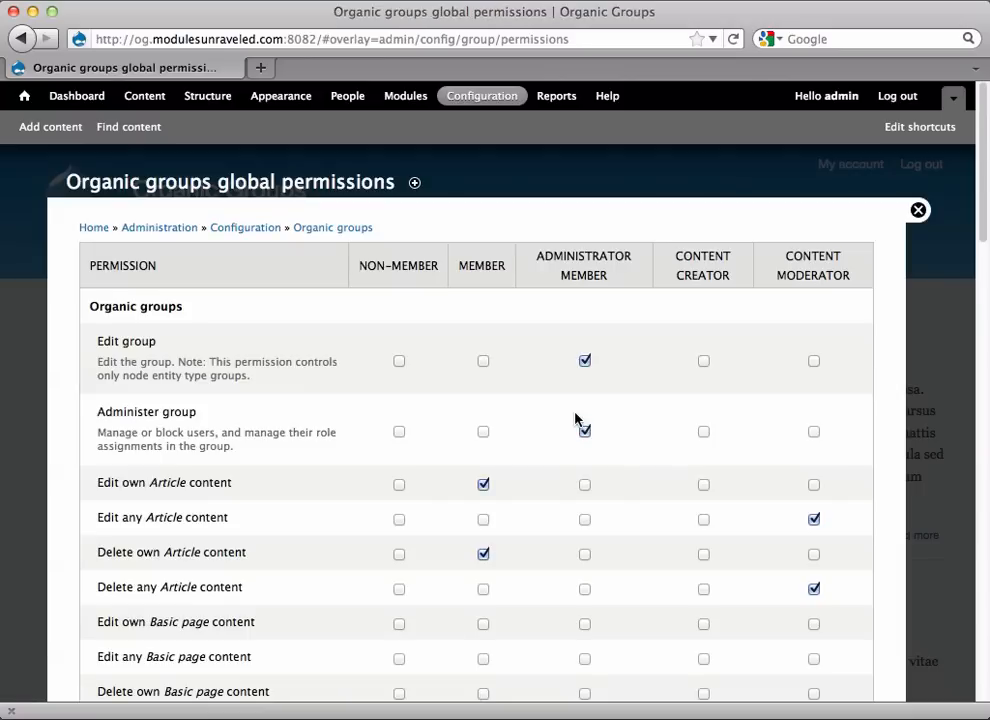
scroll(down, 3)
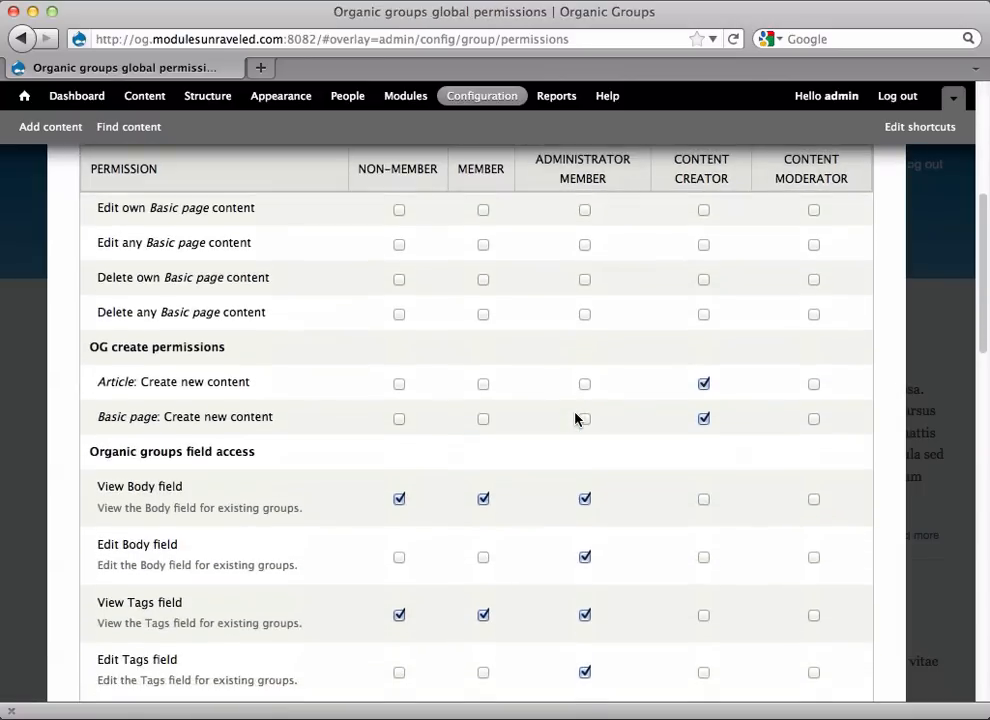
scroll(down, 3)
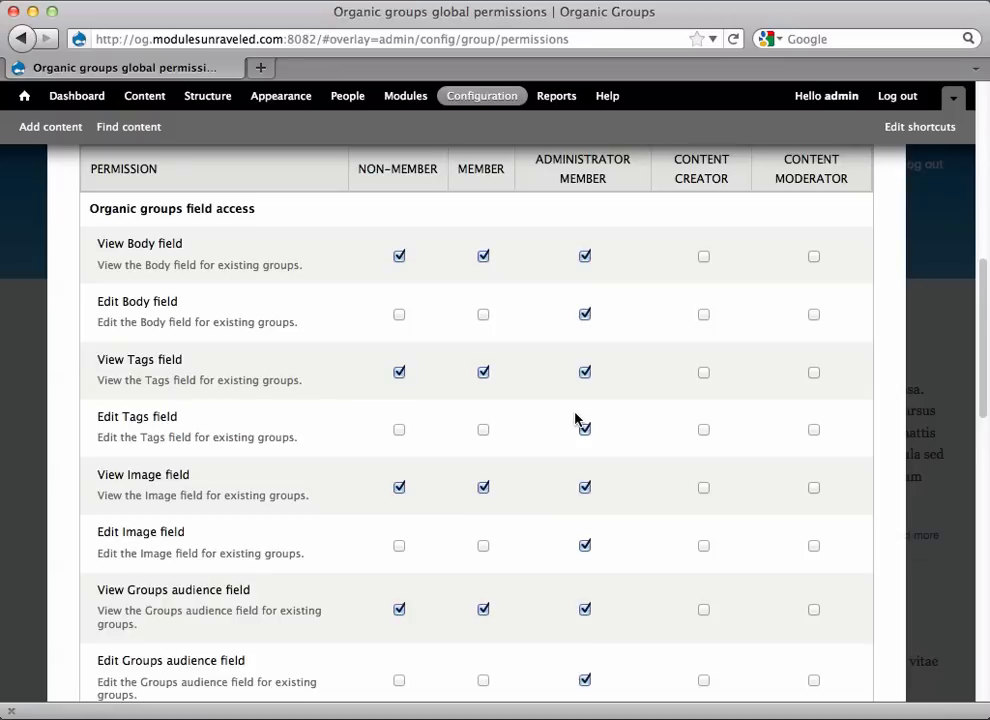
mouse_move(552, 364)
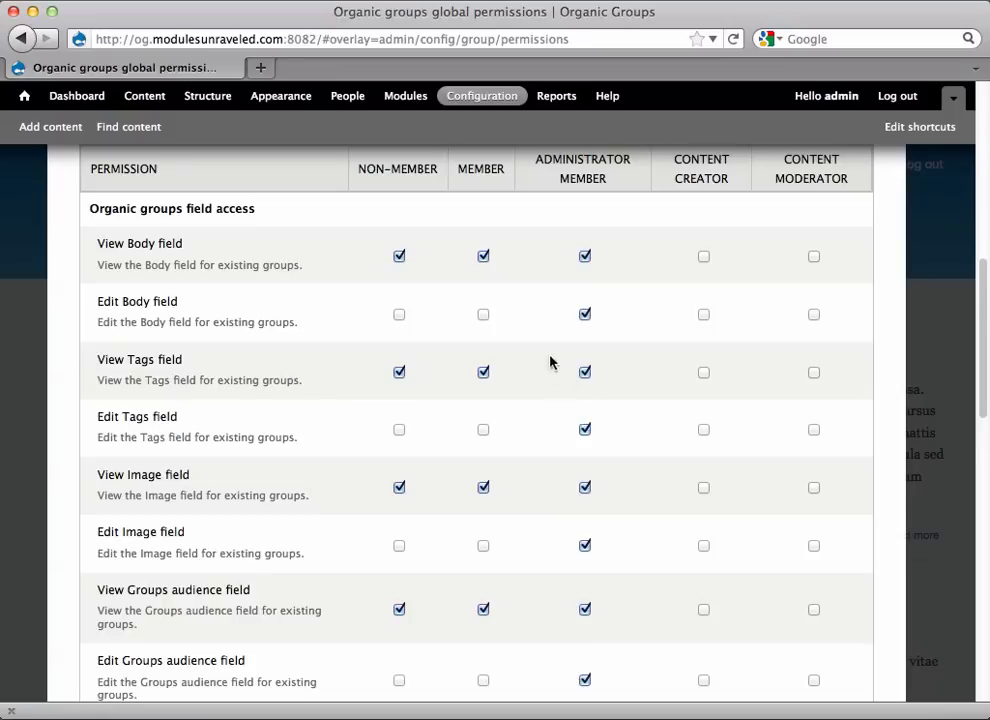
Step: Untick Non-member for View Body field, save global permissions, and return to the front page
click(398, 256)
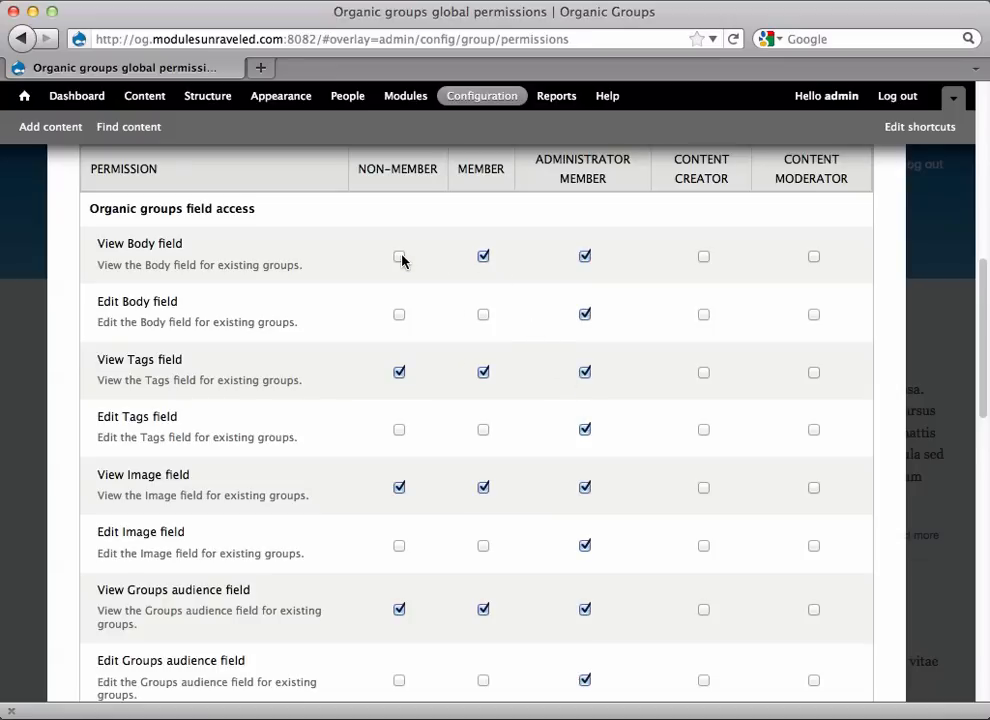
click(176, 632)
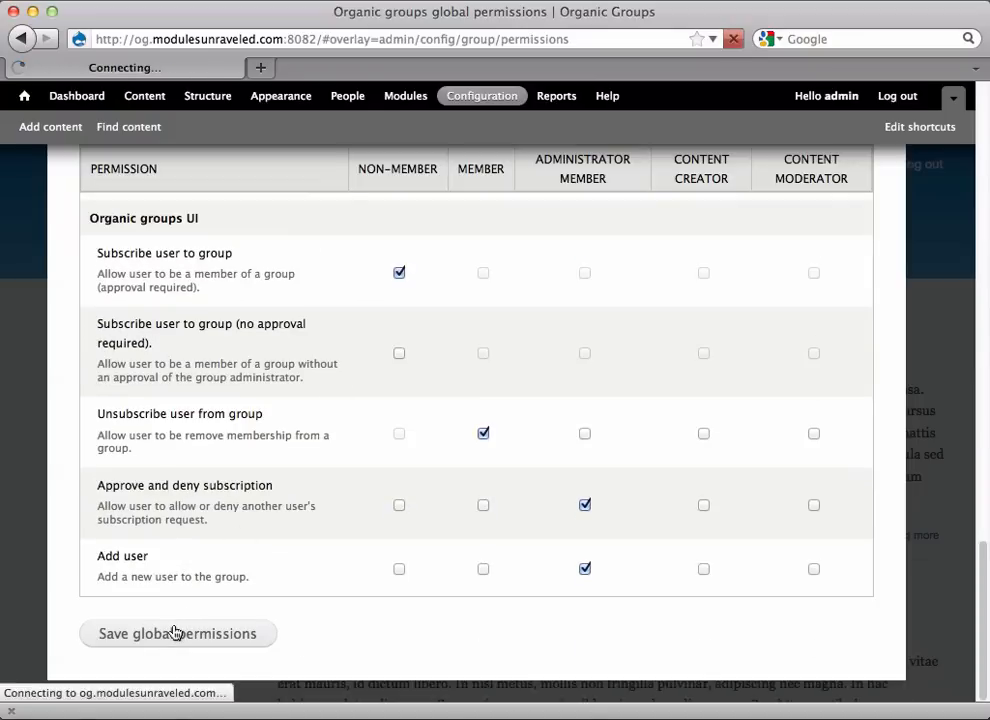
click(178, 632)
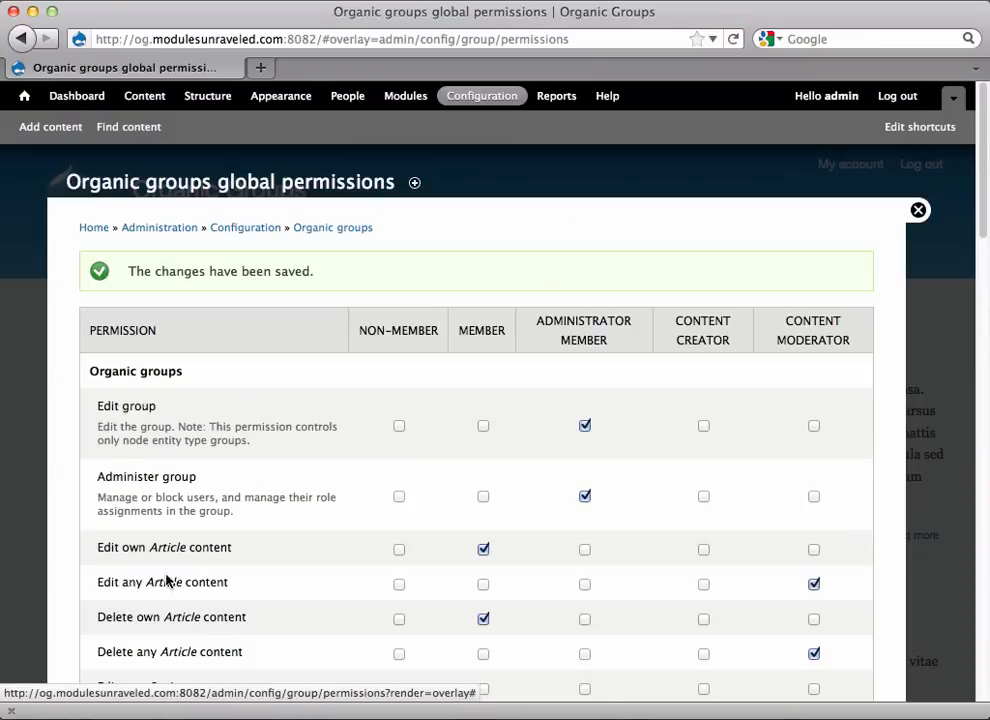
click(500, 68)
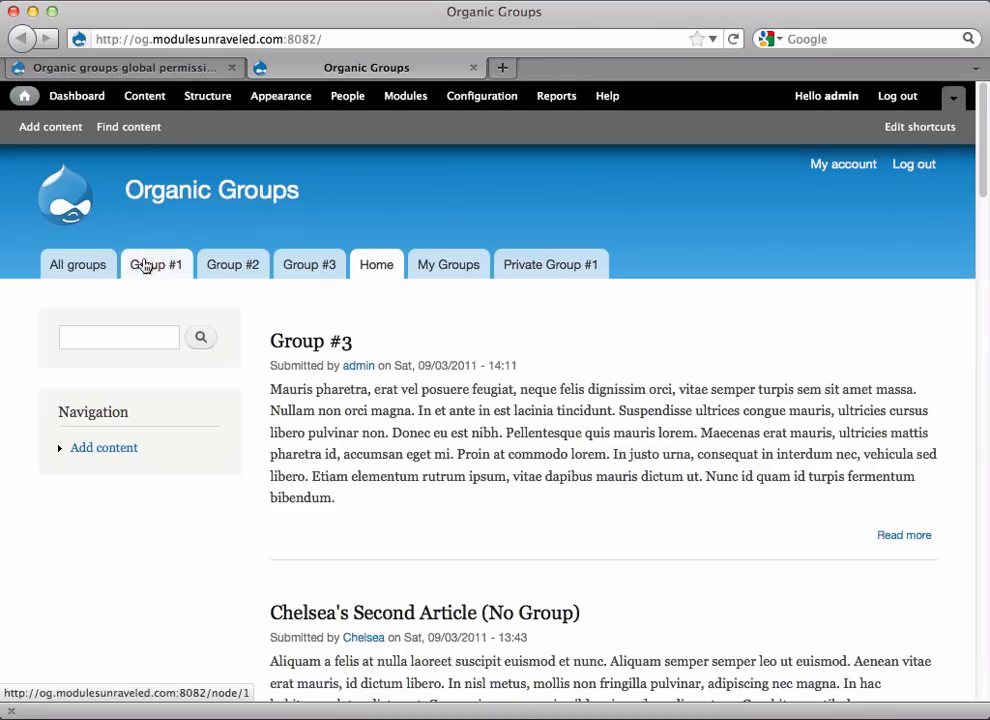
Step: Go to Group #1's People management and run Update on the membership options
click(156, 264)
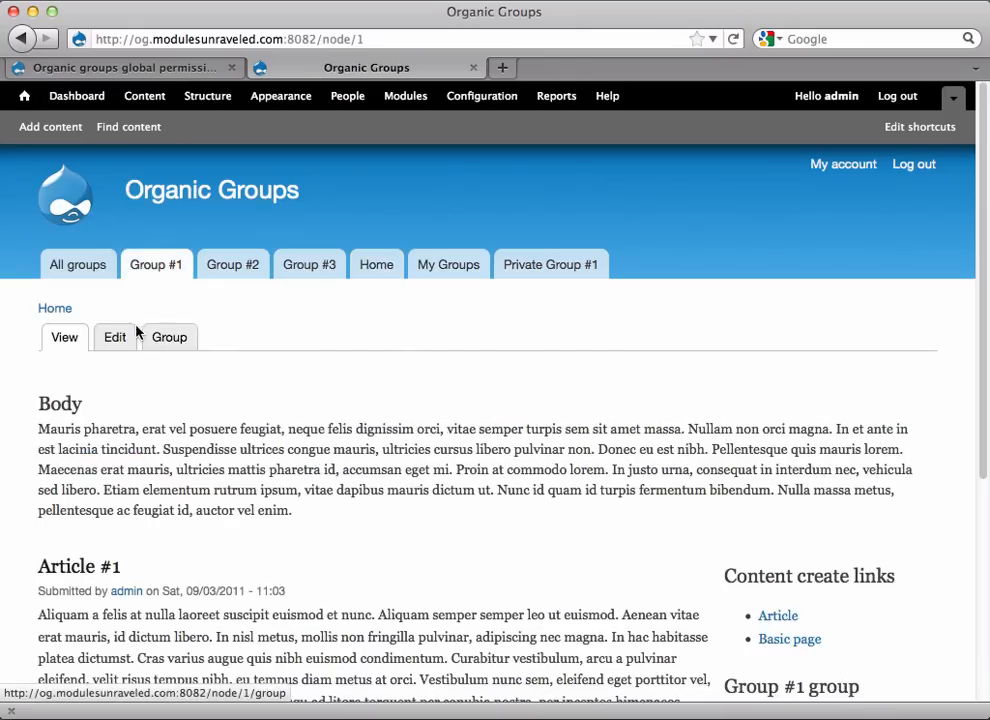
click(168, 336)
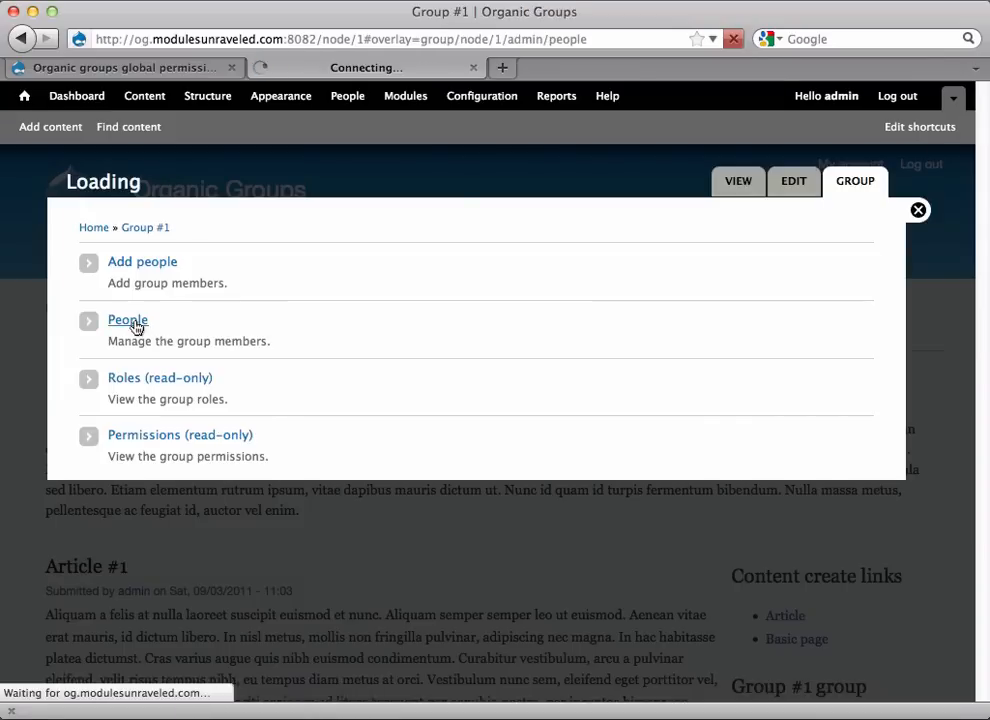
click(128, 320)
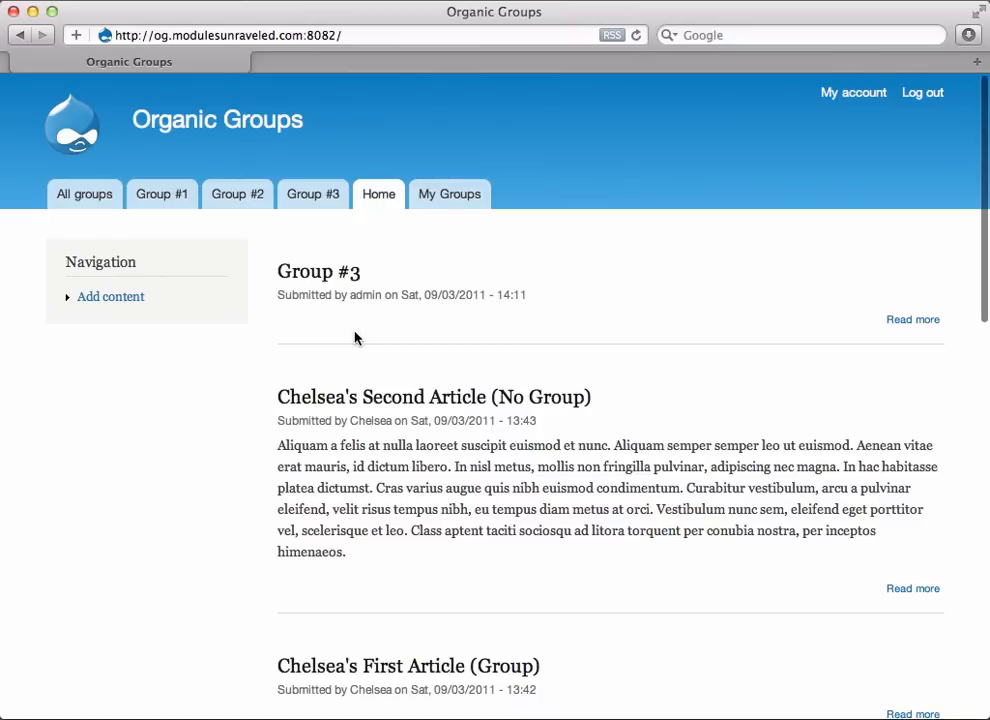
click(160, 194)
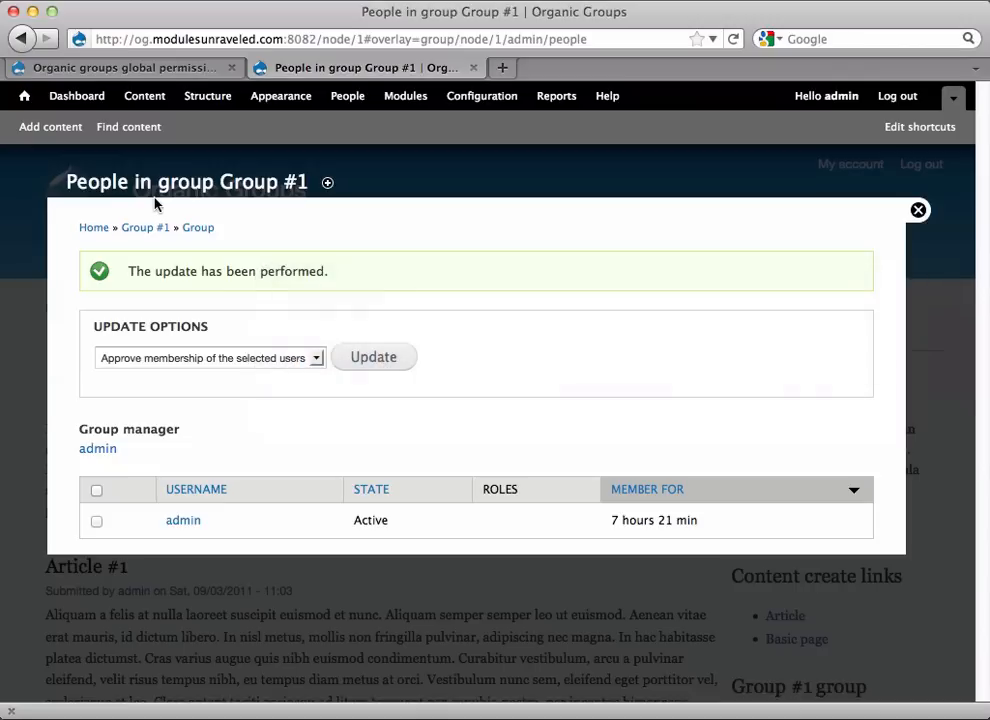
Step: Save the global group permissions again, then view Group #1 in the anonymous browser window
click(120, 68)
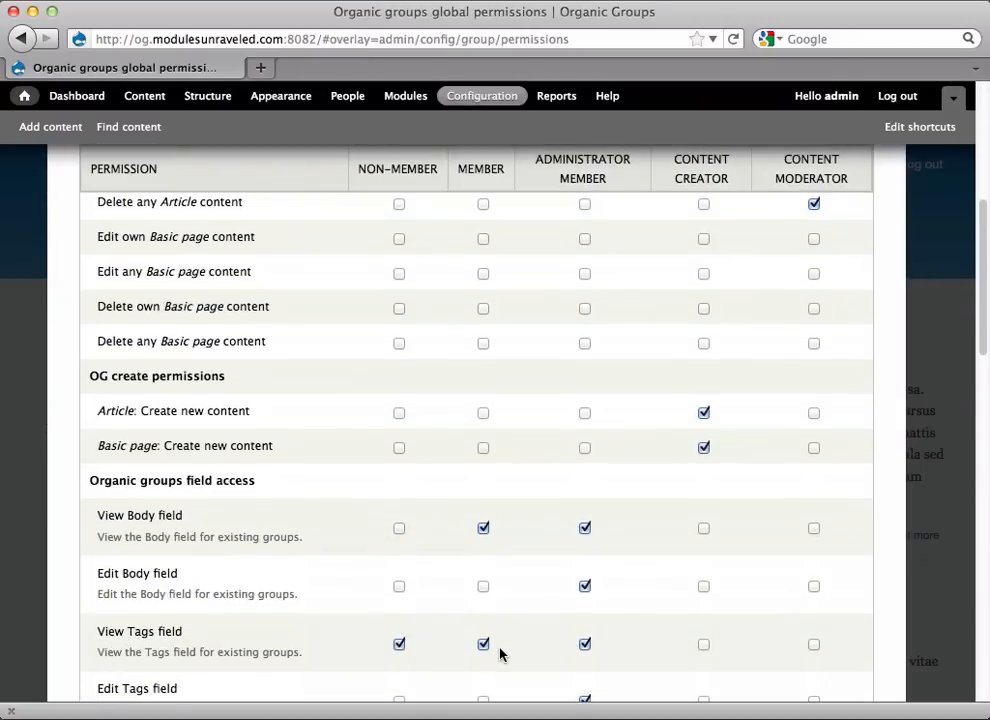
scroll(down, 3)
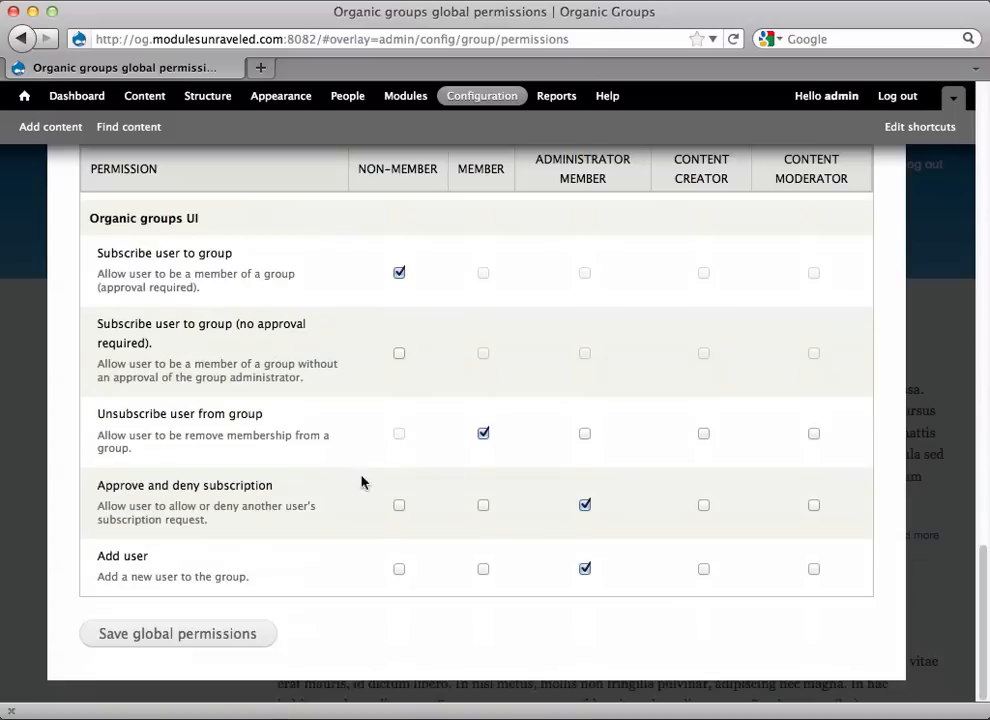
click(176, 632)
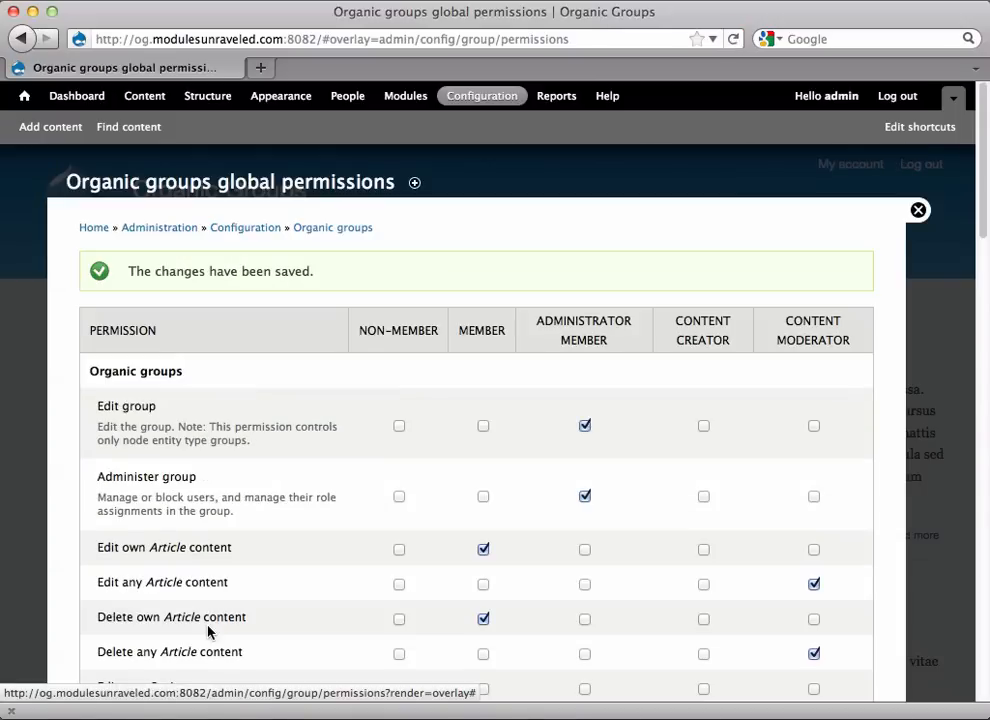
click(916, 210)
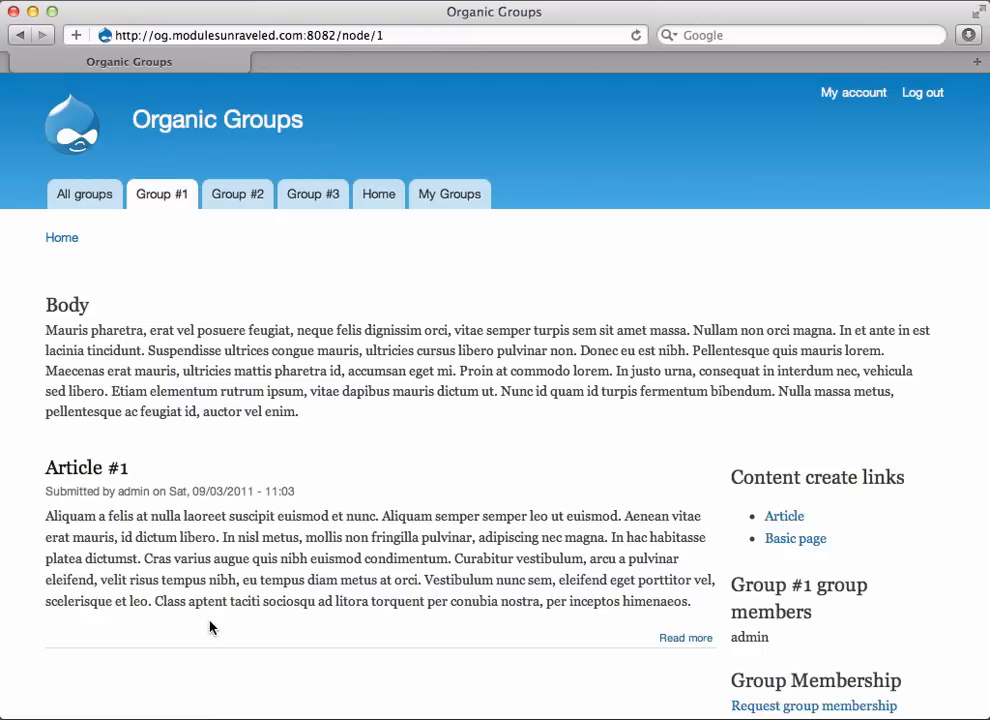
Step: View Group #2 as a non-member, then switch to the admin window and load Group #2
click(236, 194)
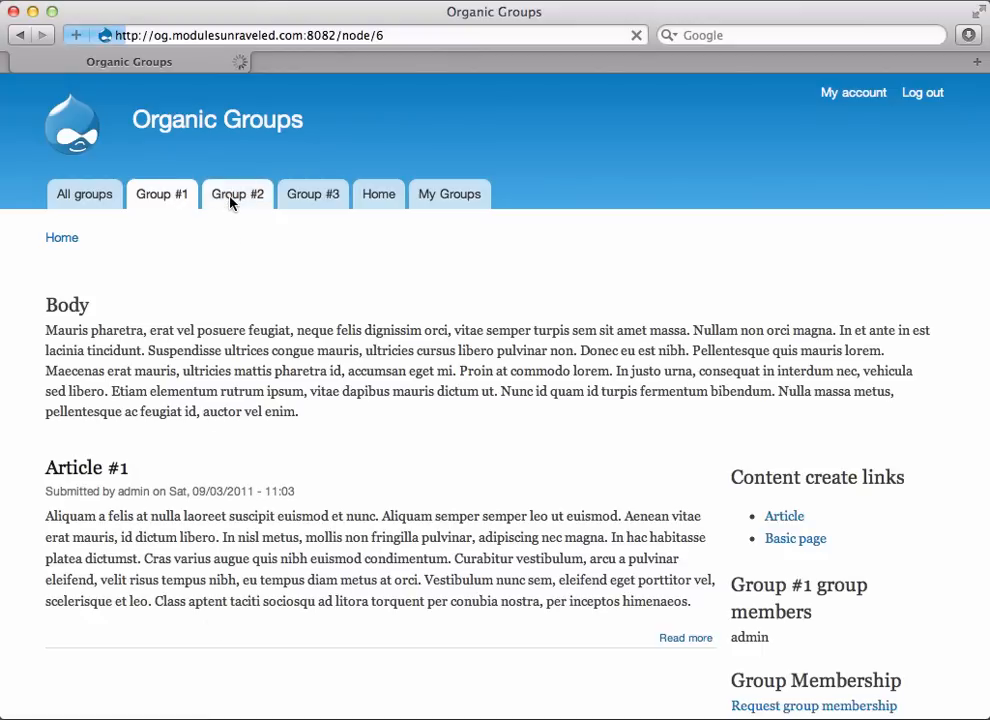
click(236, 194)
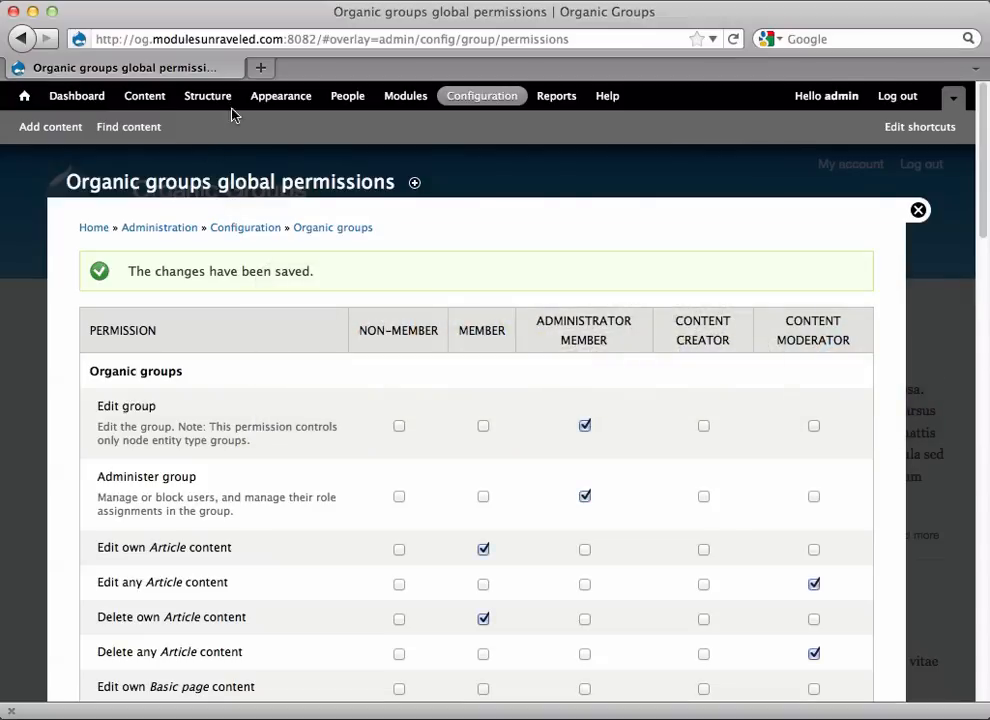
click(24, 96)
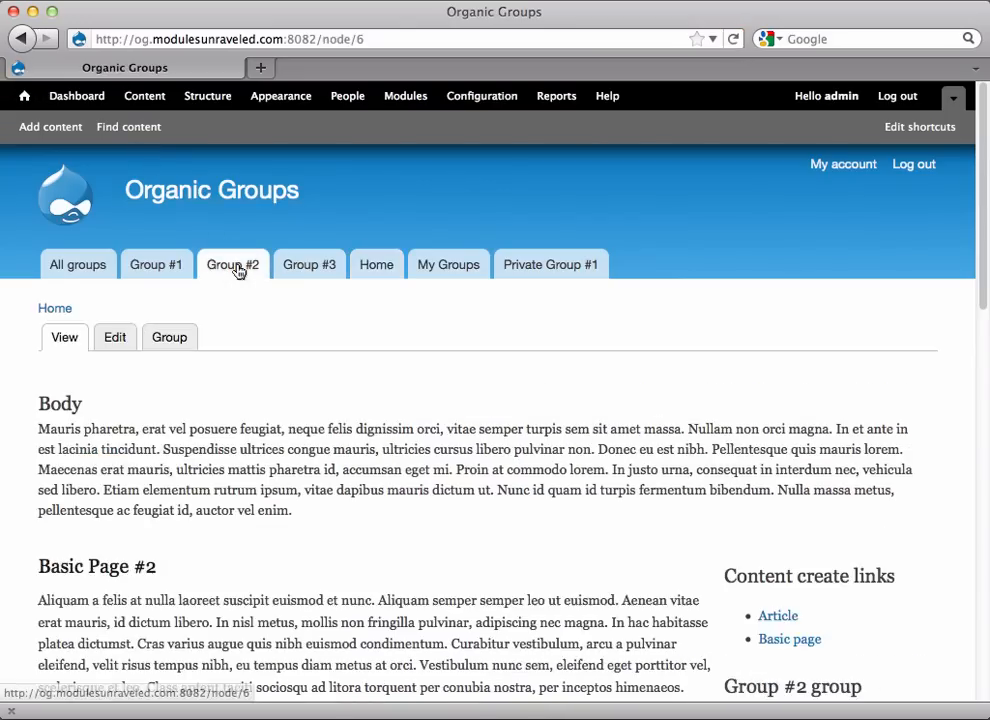
Step: Reach Group #2's own Permissions page and scroll to its Organic groups field access settings
click(168, 336)
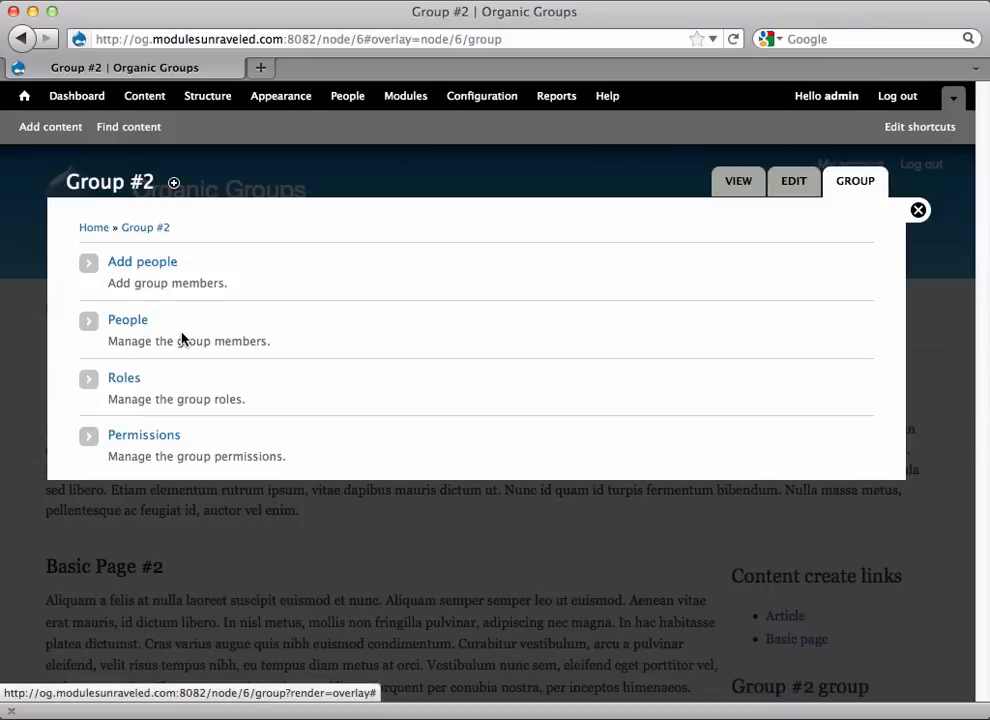
click(144, 434)
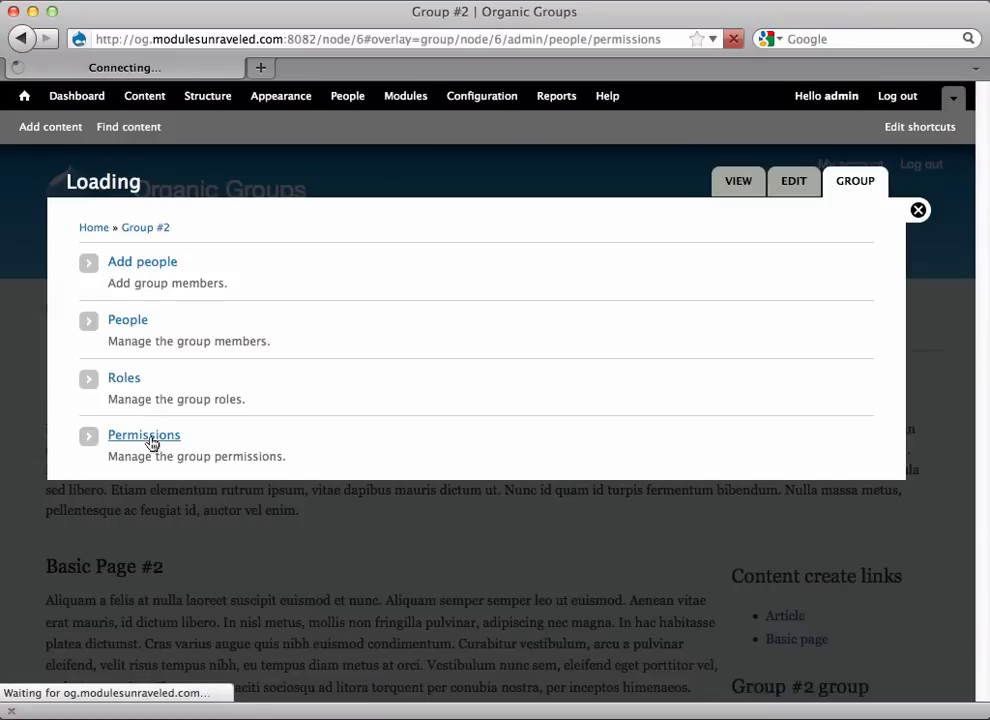
click(144, 434)
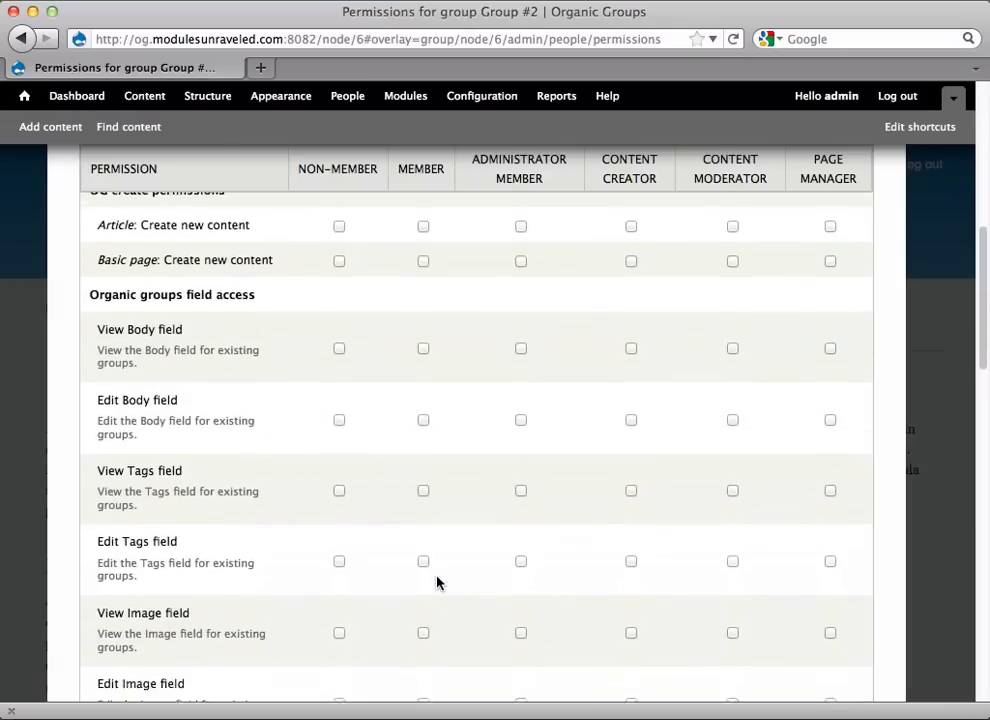
scroll(down, 3)
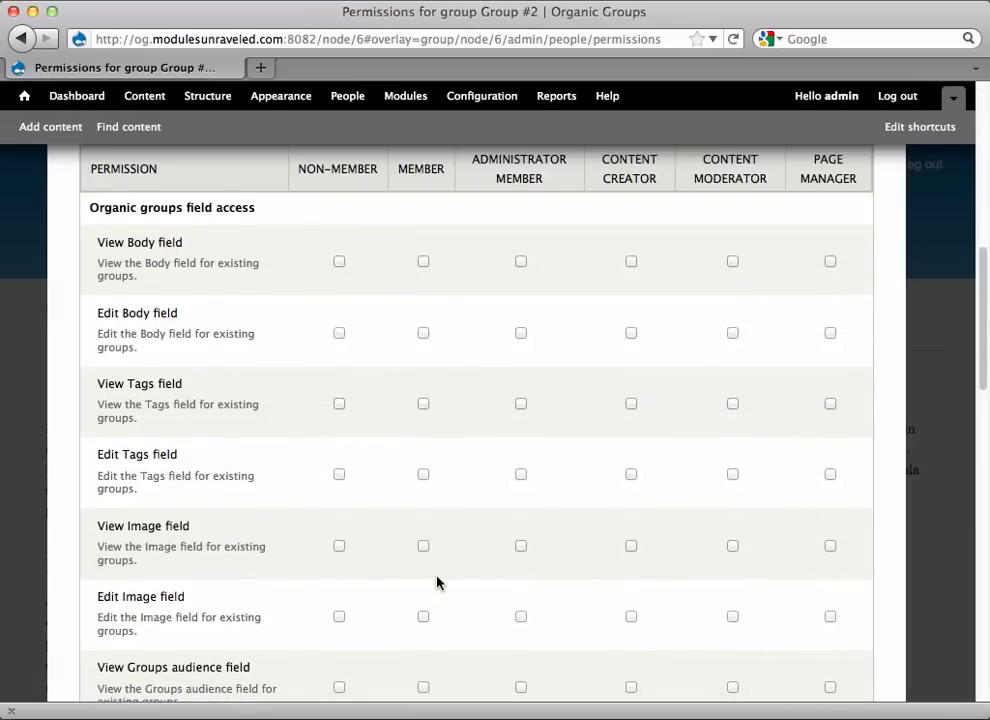